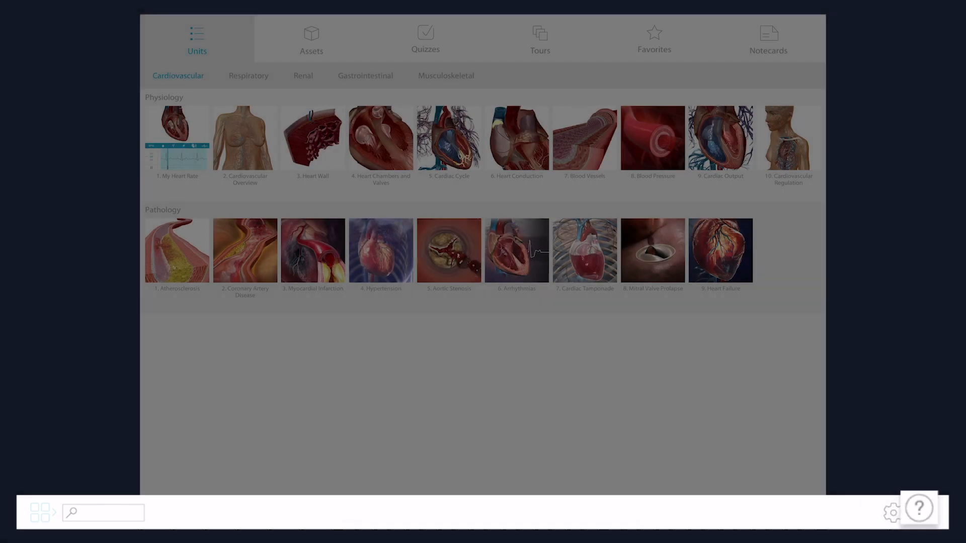
# Step: Launch the Atherosclerosis lesson from the Lessons list under Assets
pyautogui.click(311, 41)
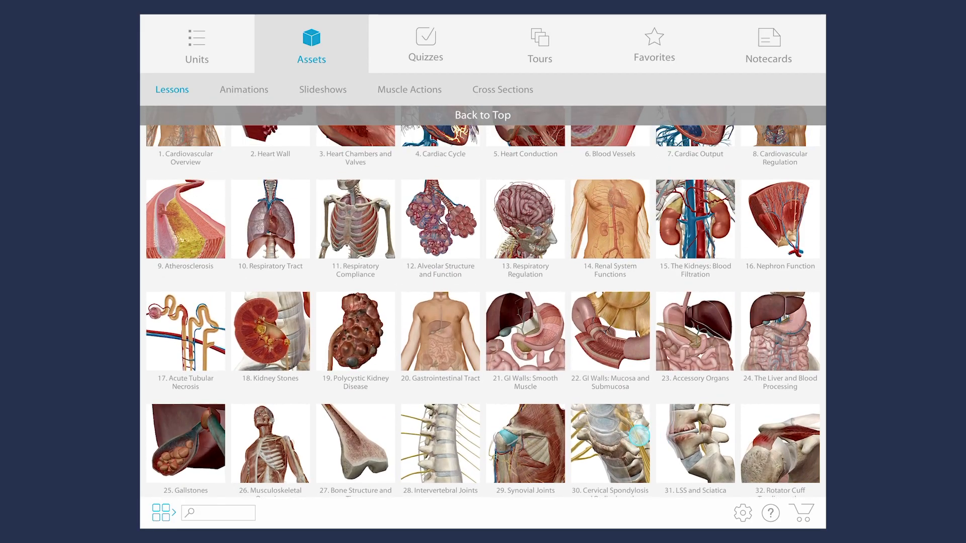
pyautogui.click(185, 218)
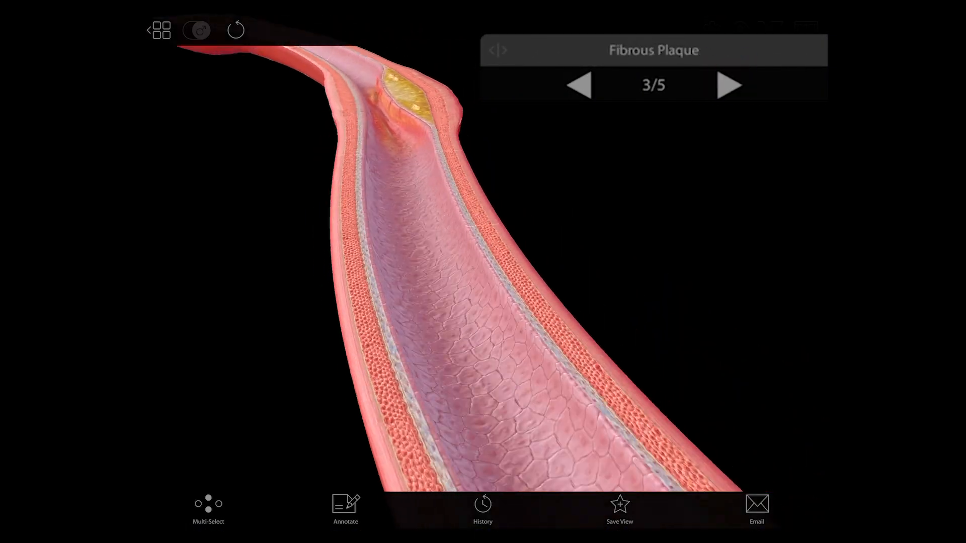
# Step: Exit the lesson viewer to head for the Visible Body website's lab activities
pyautogui.click(730, 84)
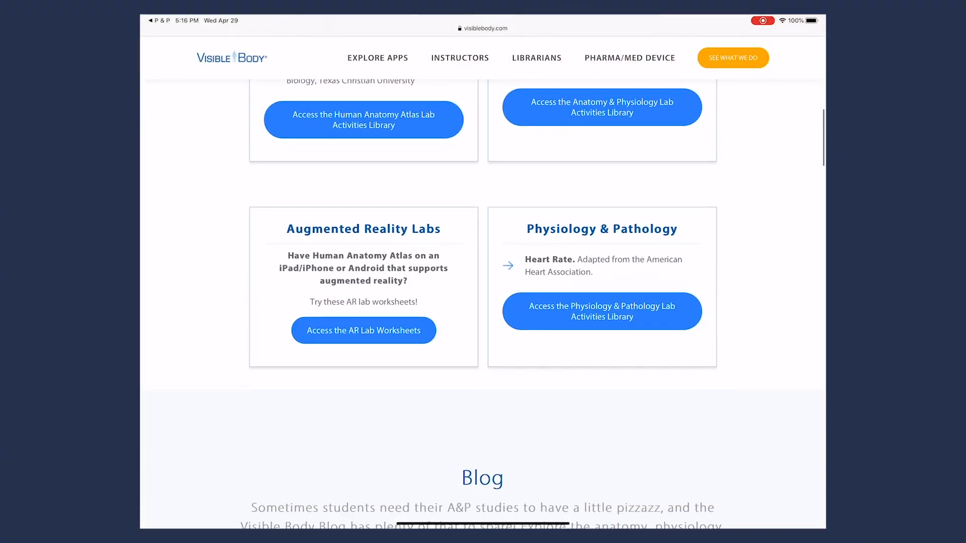
# Step: Download the Heart Rate lab manual from the Physiology & Pathology library and scroll through it
pyautogui.click(601, 311)
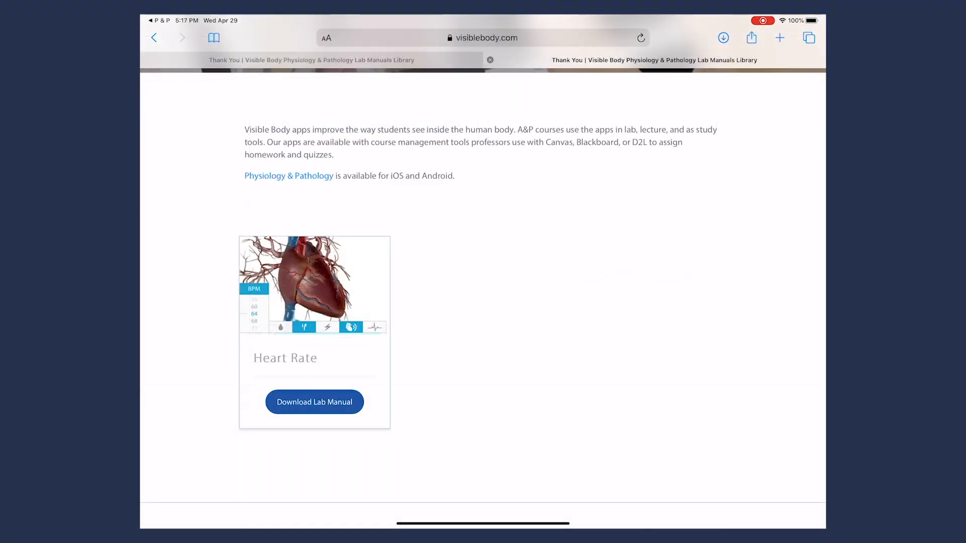
pyautogui.click(314, 402)
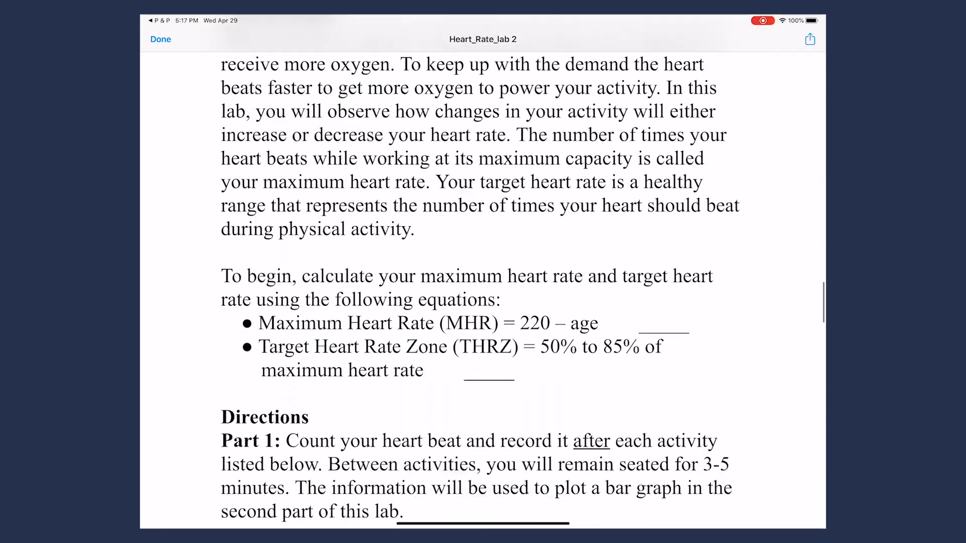
pyautogui.scroll(-3)
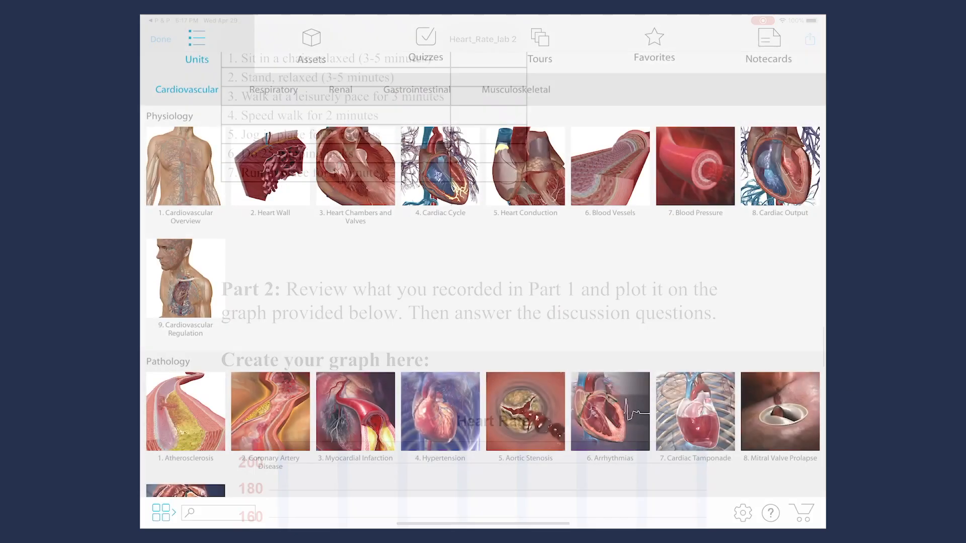
# Step: Browse the quiz collections through Cardiovascular, Respiratory and Musculoskeletal categories
pyautogui.click(425, 44)
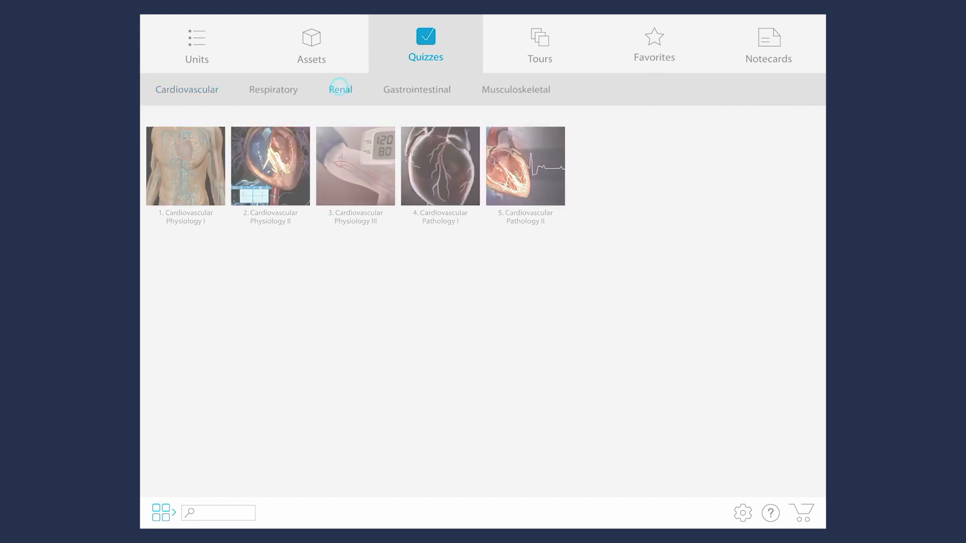
pyautogui.click(273, 89)
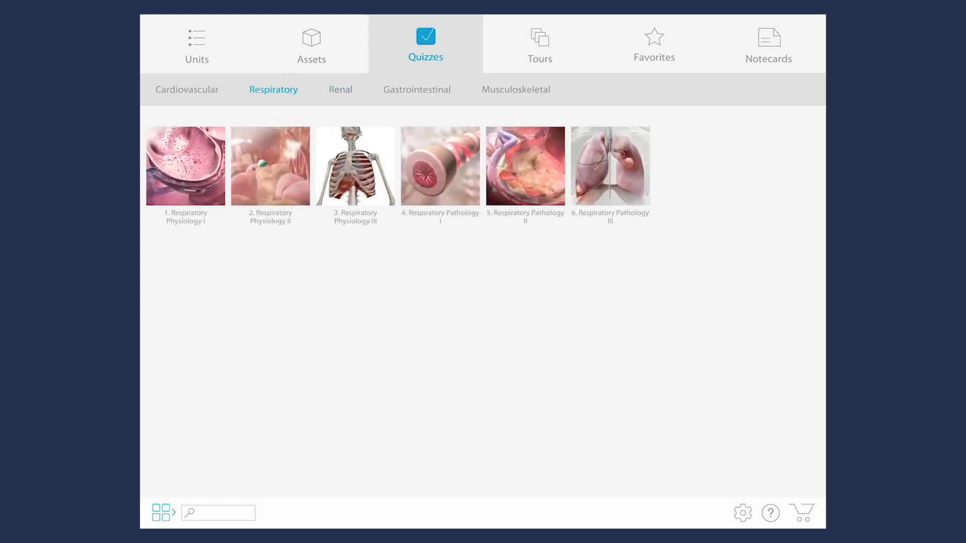
pyautogui.click(515, 90)
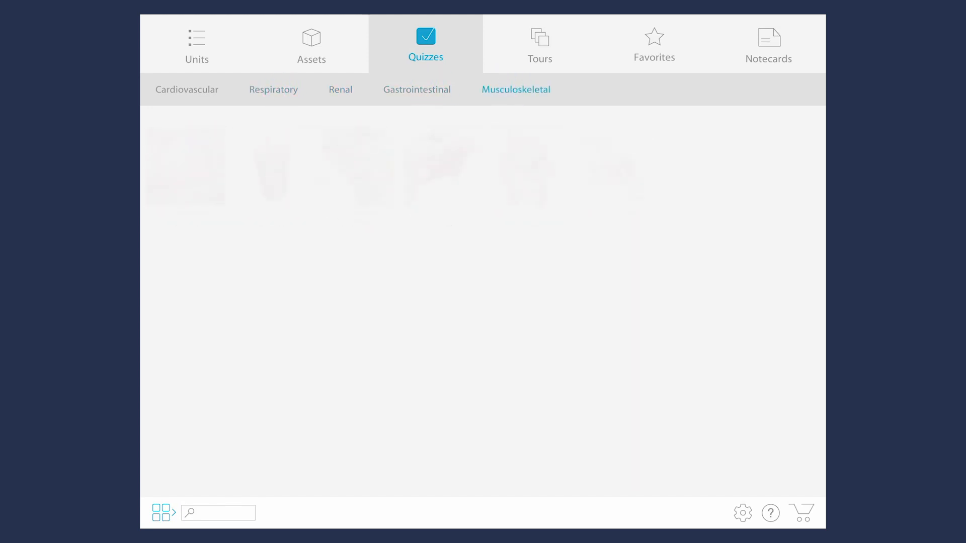